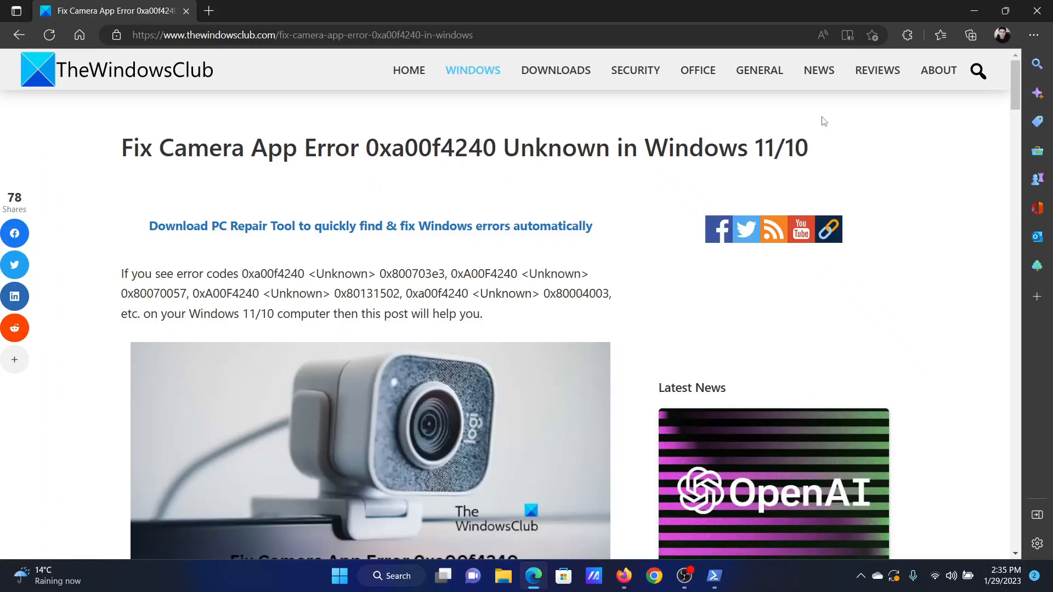
mouse_move(173, 149)
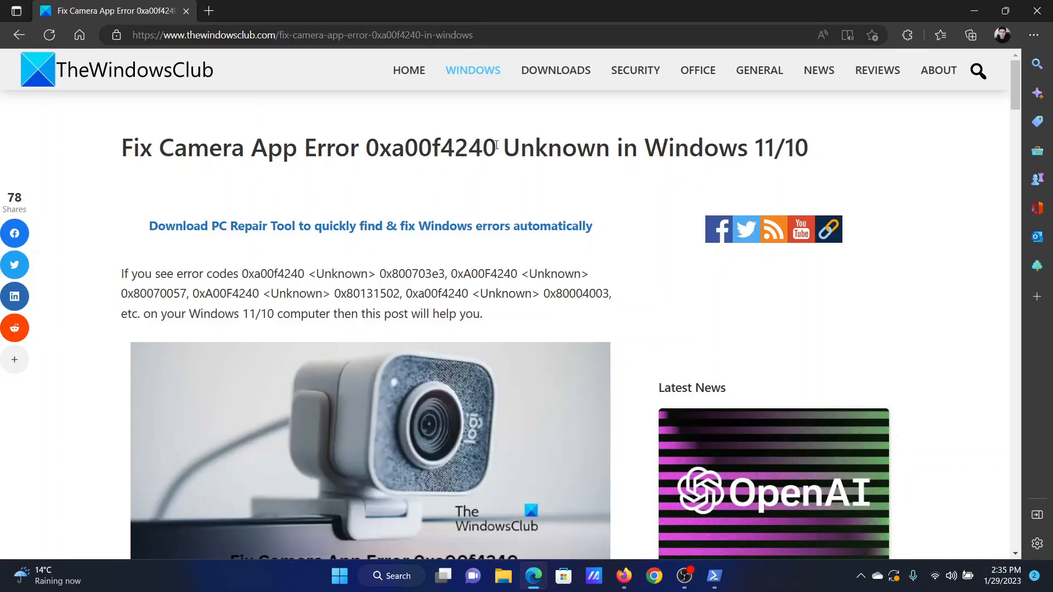
Step: Scroll the article down to its numbered list of camera-error fix methods
scroll(down, 3)
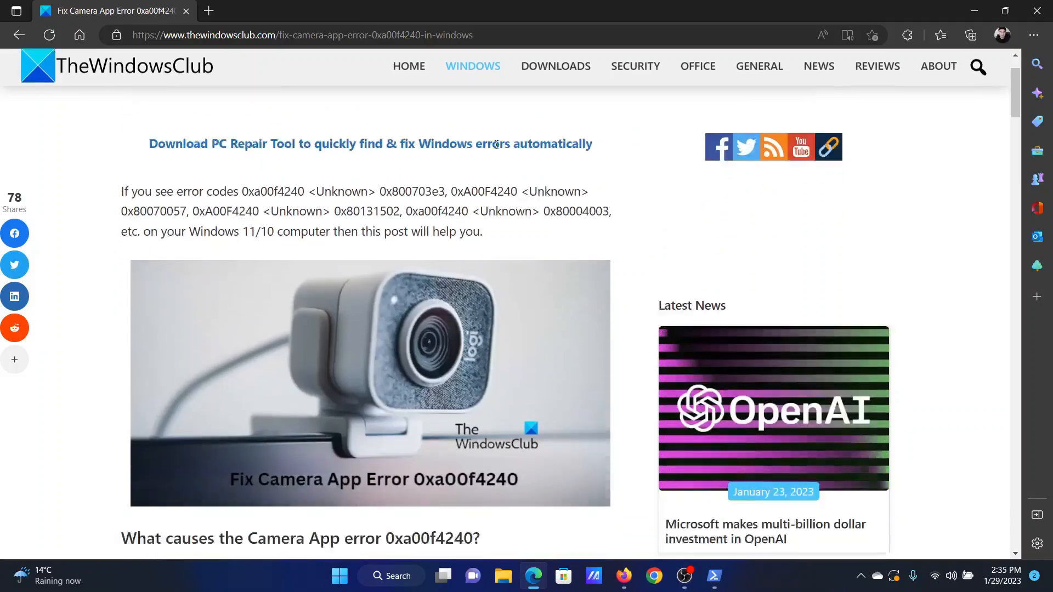
scroll(down, 3)
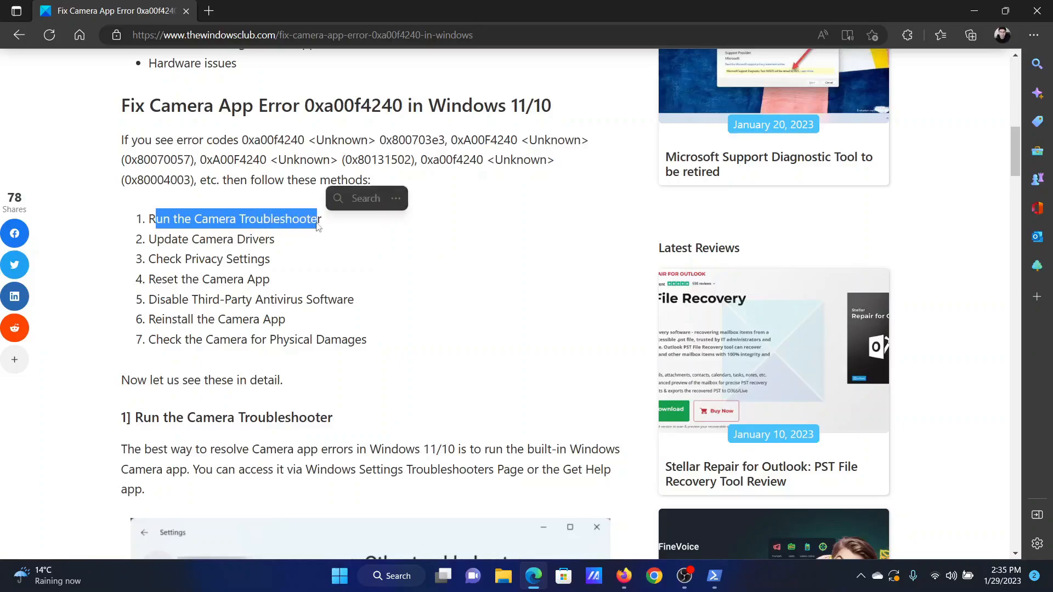
Step: Launch Settings from the Start right-click menu and reach System > Troubleshoot
right_click(339, 575)
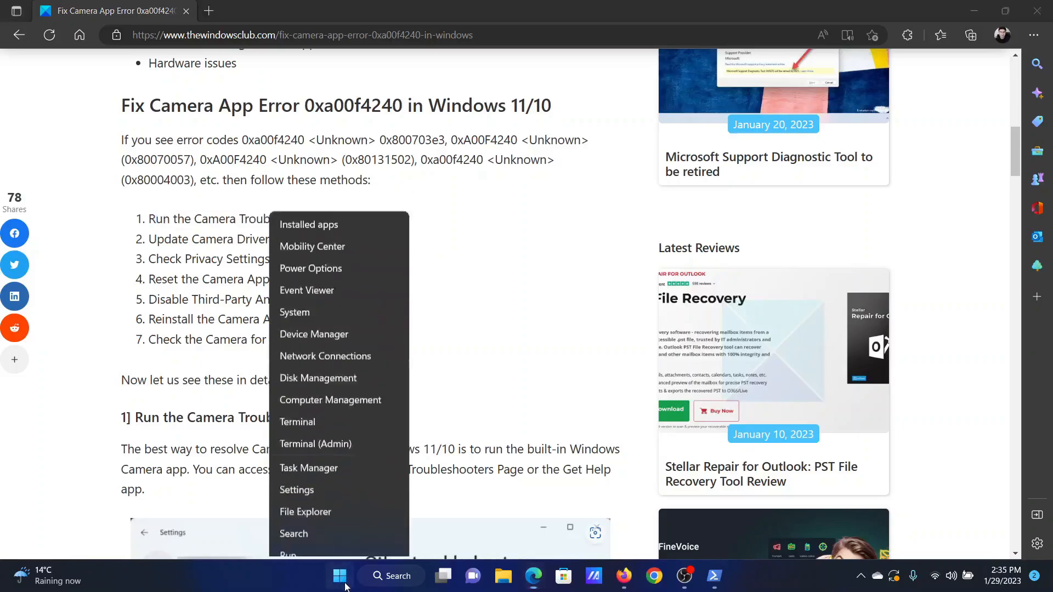
click(296, 489)
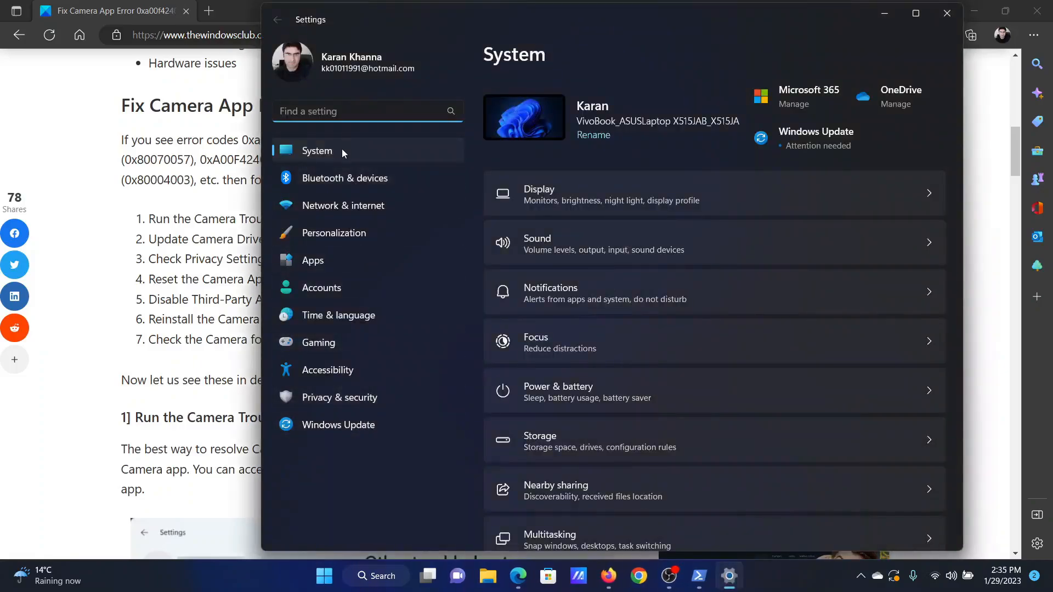
mouse_move(560, 324)
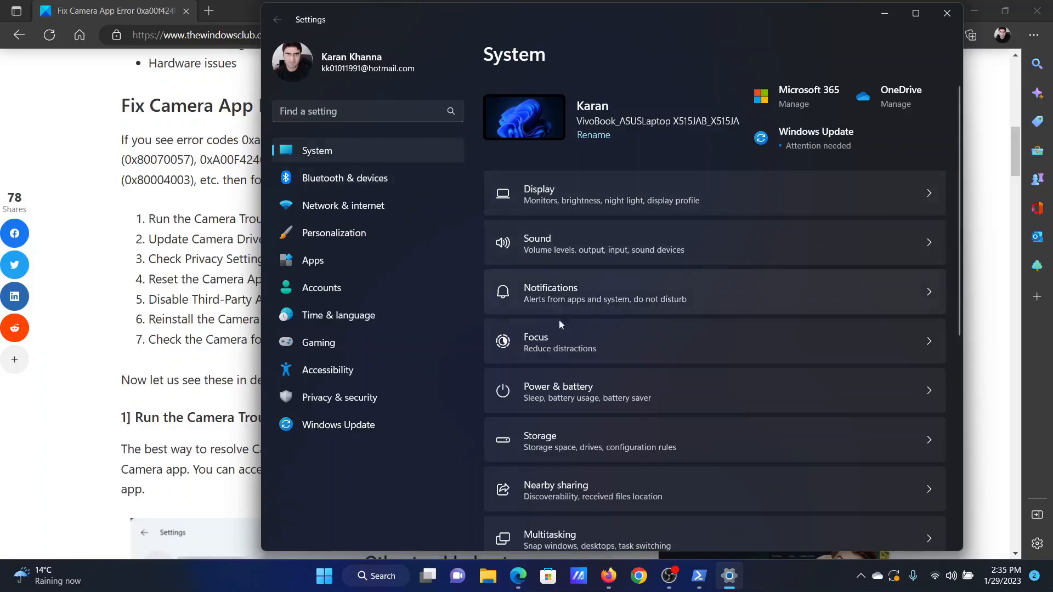
scroll(down, 3)
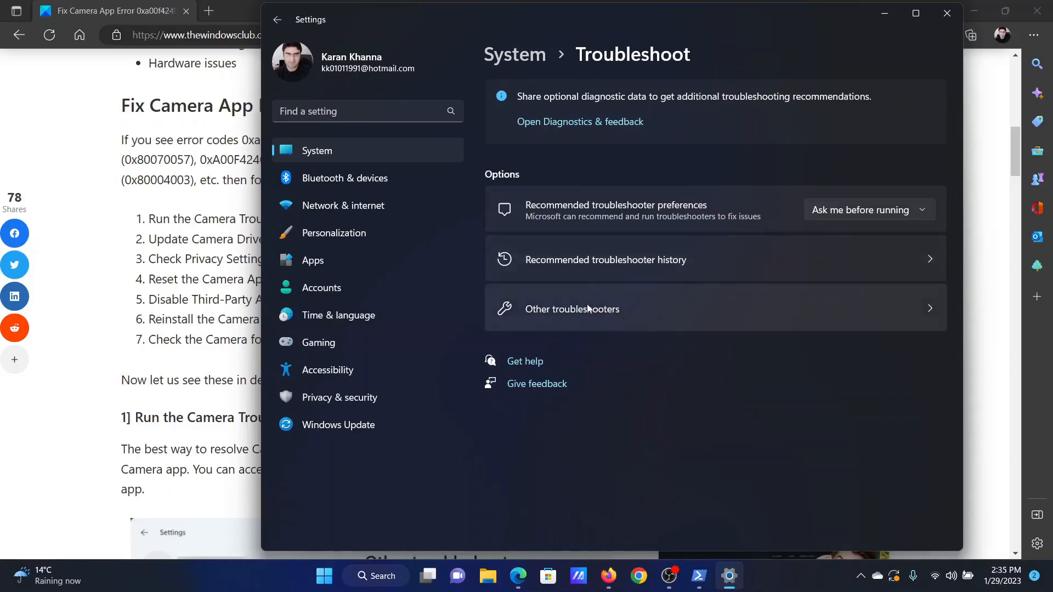
Step: Show Other troubleshooters, highlight the article's Update Camera Drivers step, and return to Settings
click(571, 309)
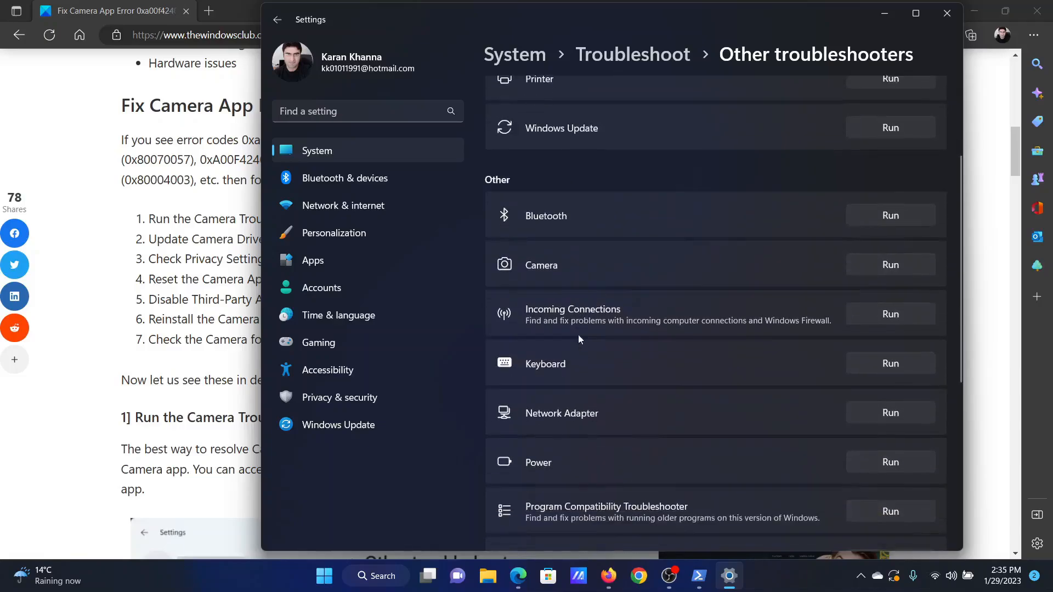
mouse_move(890, 264)
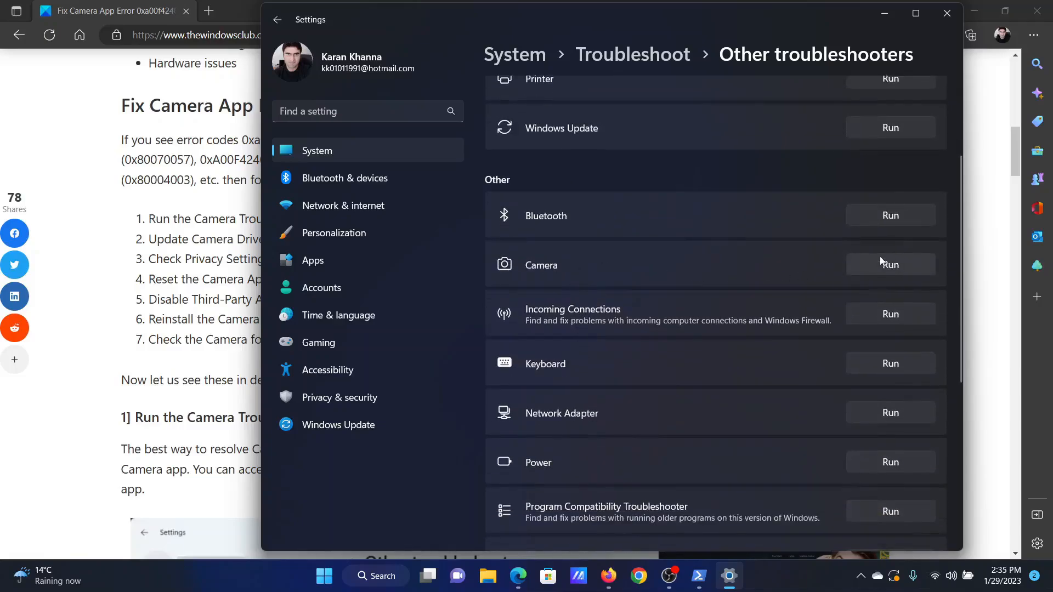
click(889, 264)
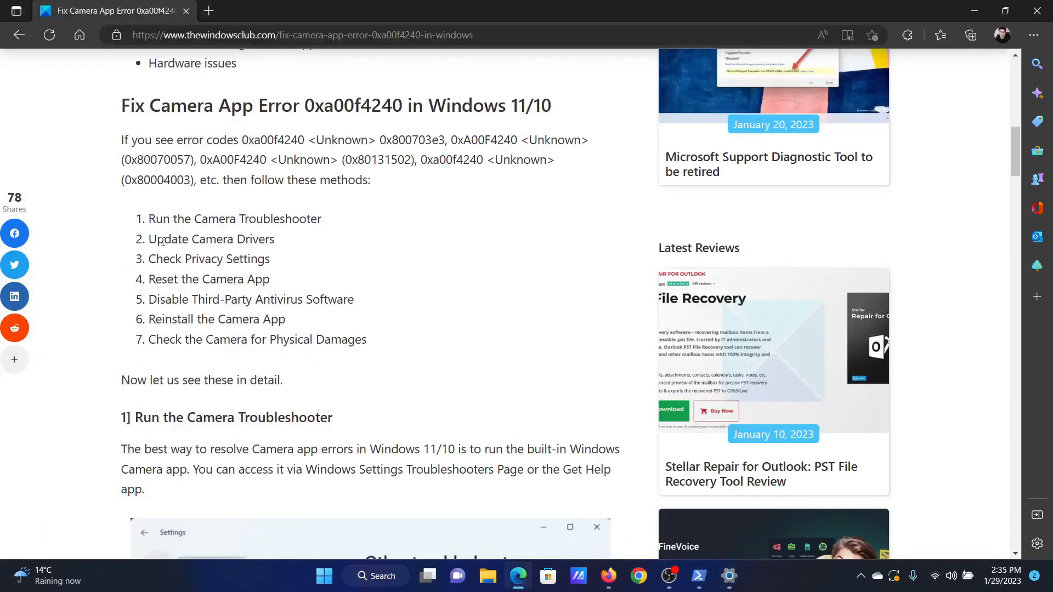
drag(163, 239, 259, 239)
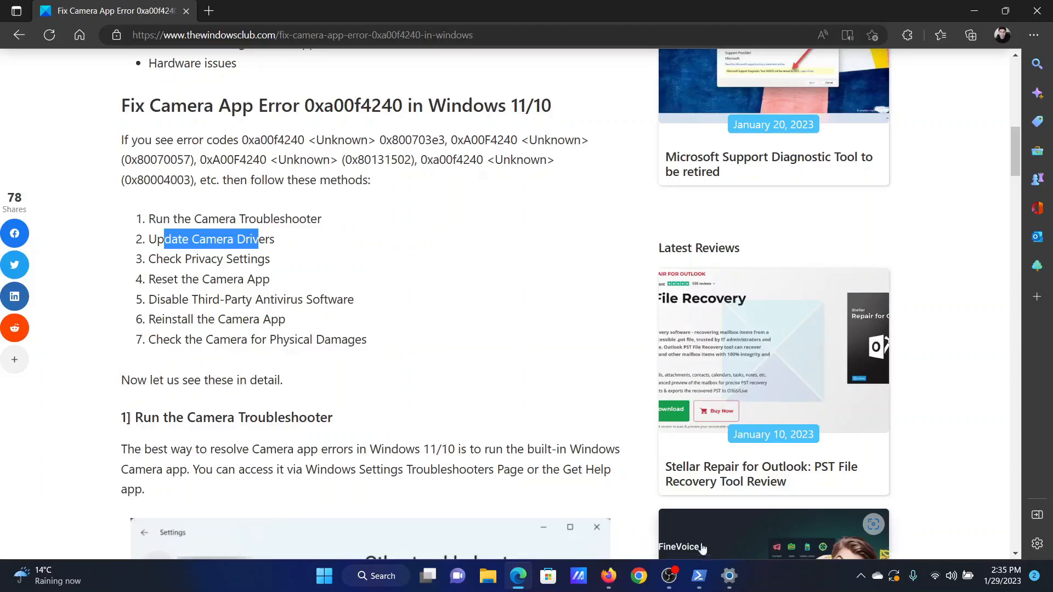
click(727, 576)
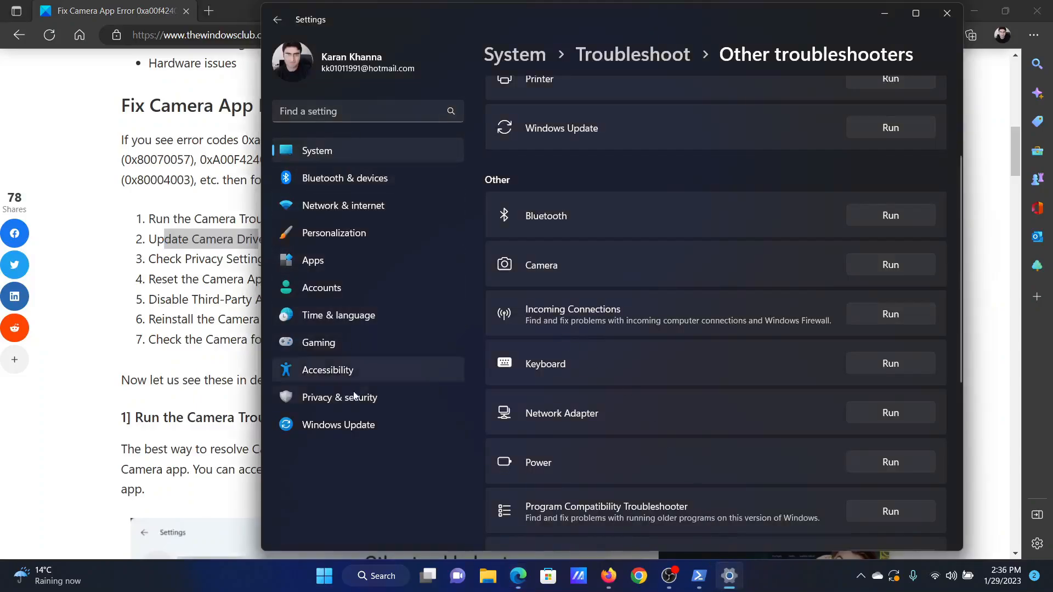
Step: Check Windows Update > Advanced options > Optional updates for driver updates, then go back to Windows Update
click(339, 424)
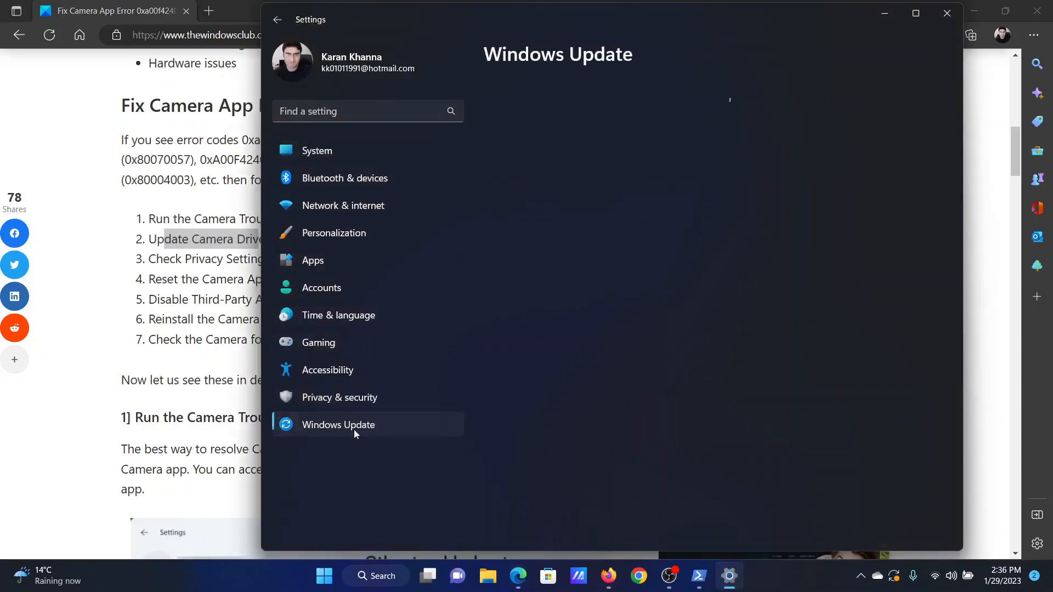
click(338, 424)
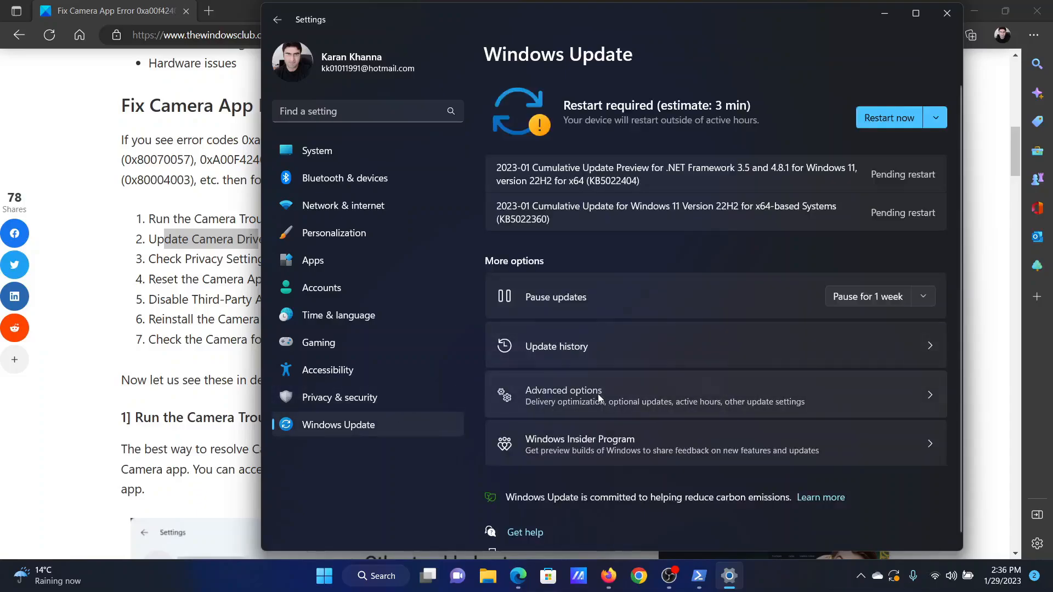
click(563, 390)
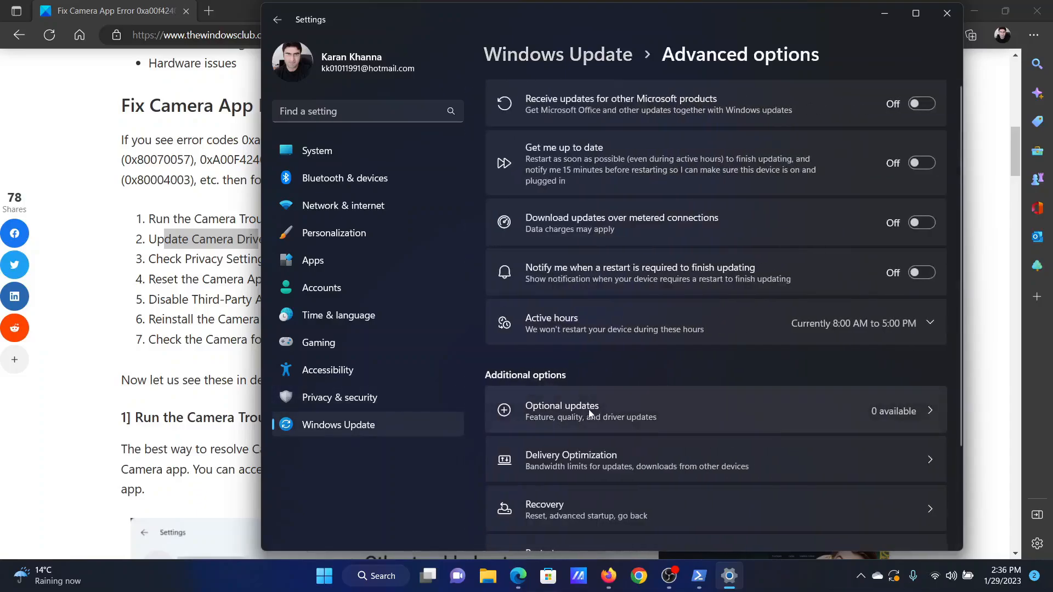
click(561, 406)
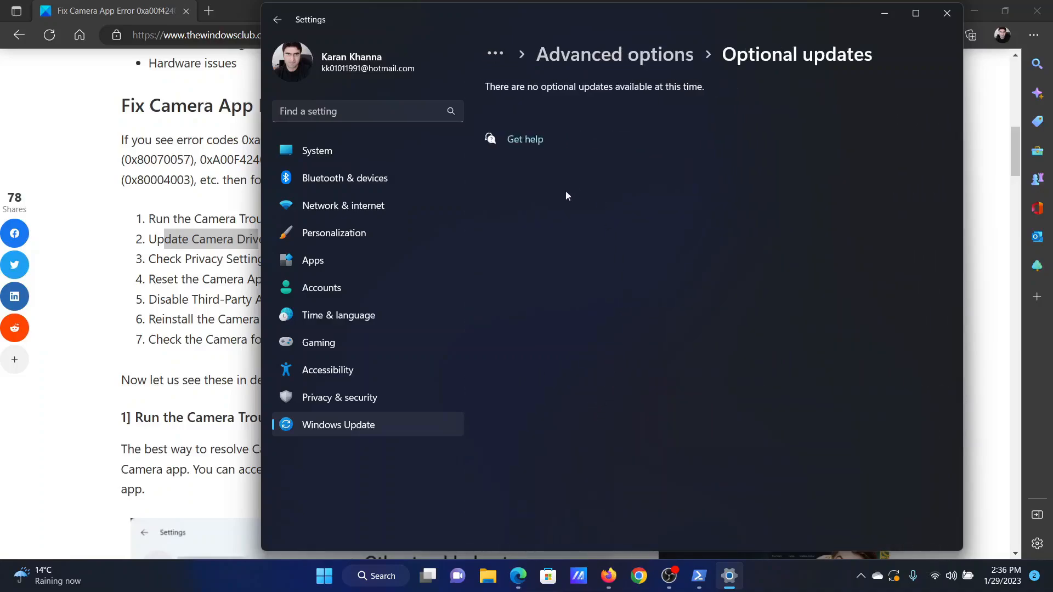
mouse_move(440, 397)
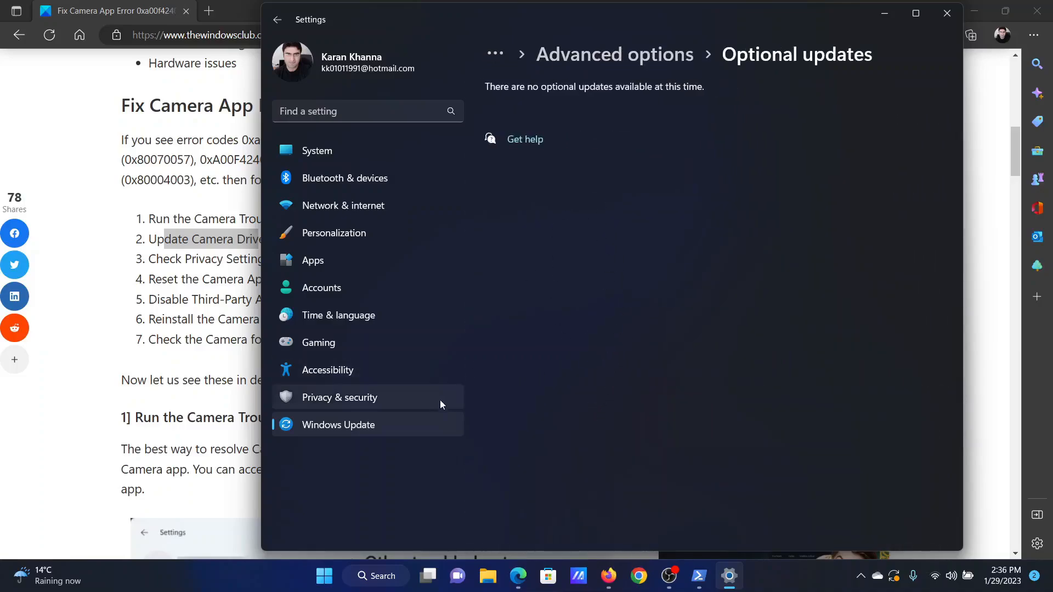
click(337, 424)
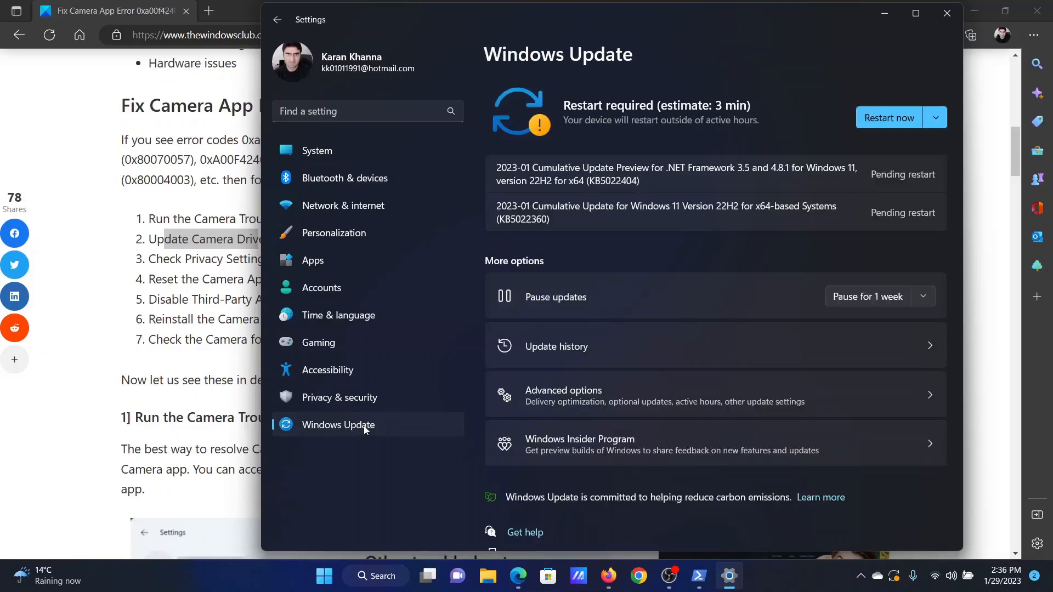
mouse_move(902, 142)
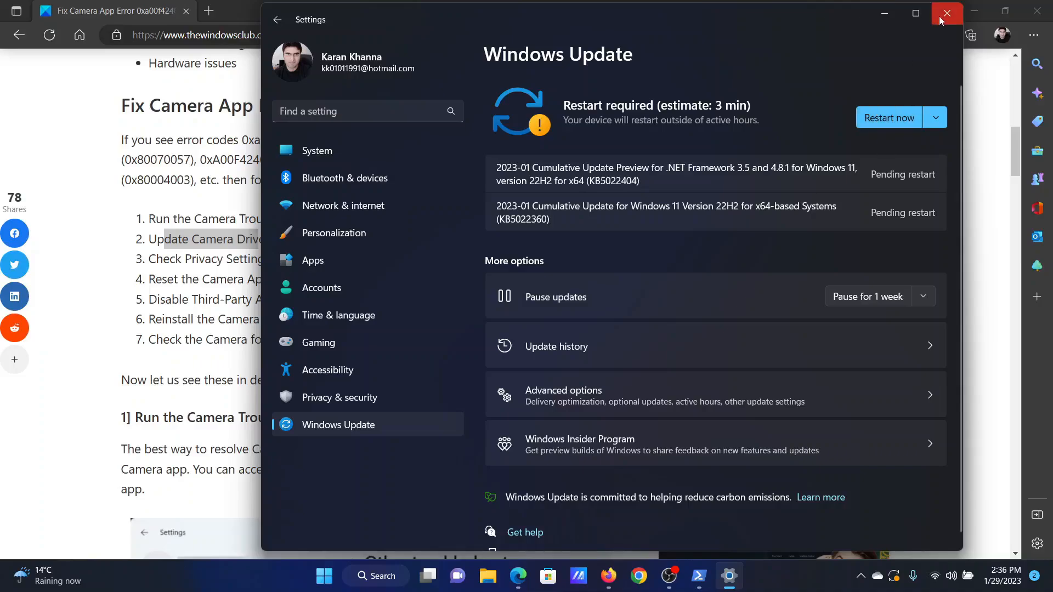
Step: Close the Settings window
click(946, 13)
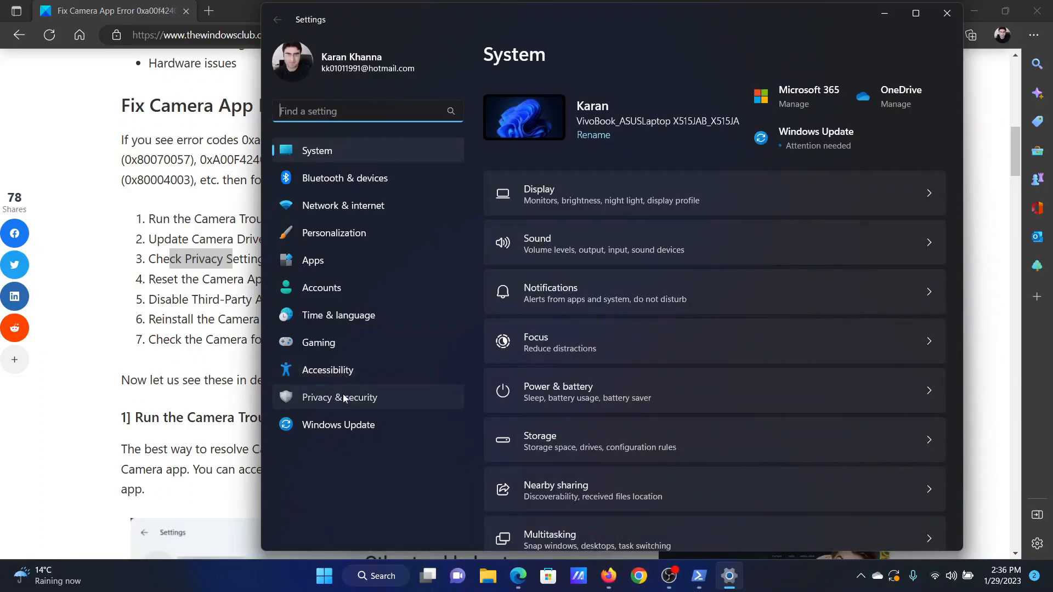
Step: Reach the Camera permissions page under Privacy & security
click(339, 397)
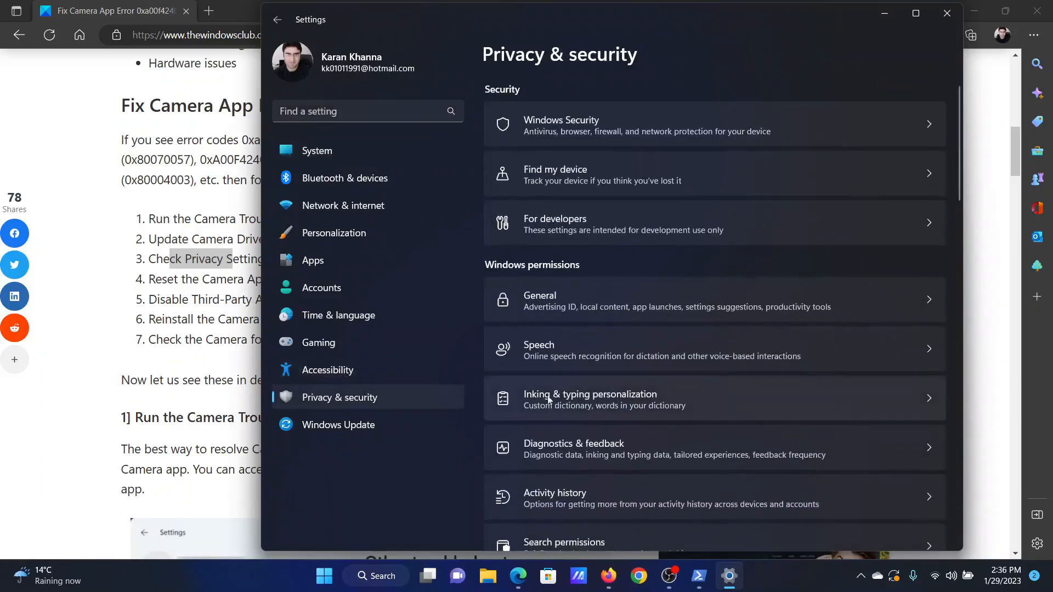
scroll(down, 3)
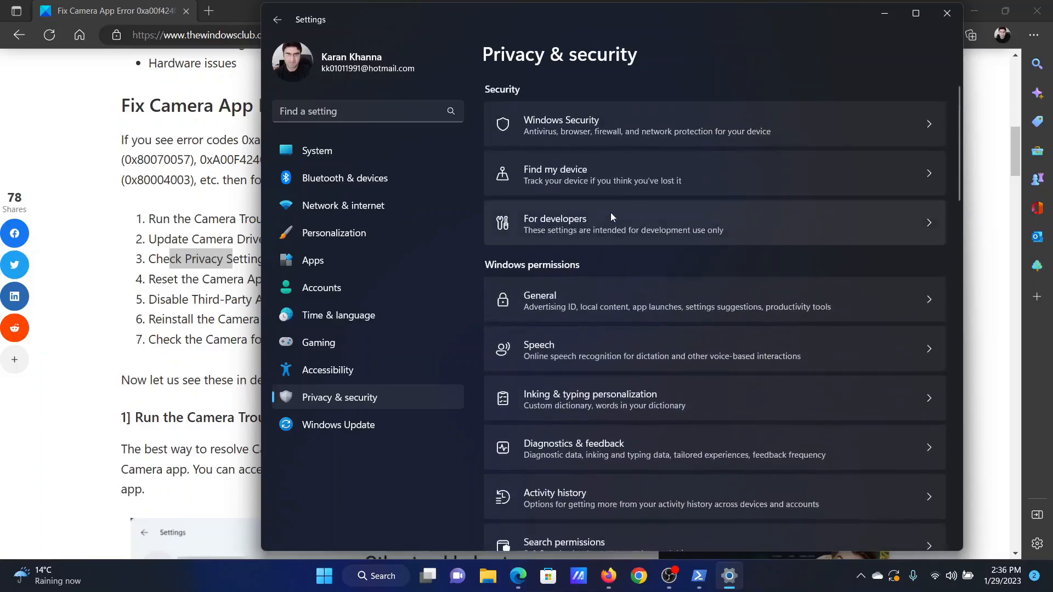
scroll(down, 3)
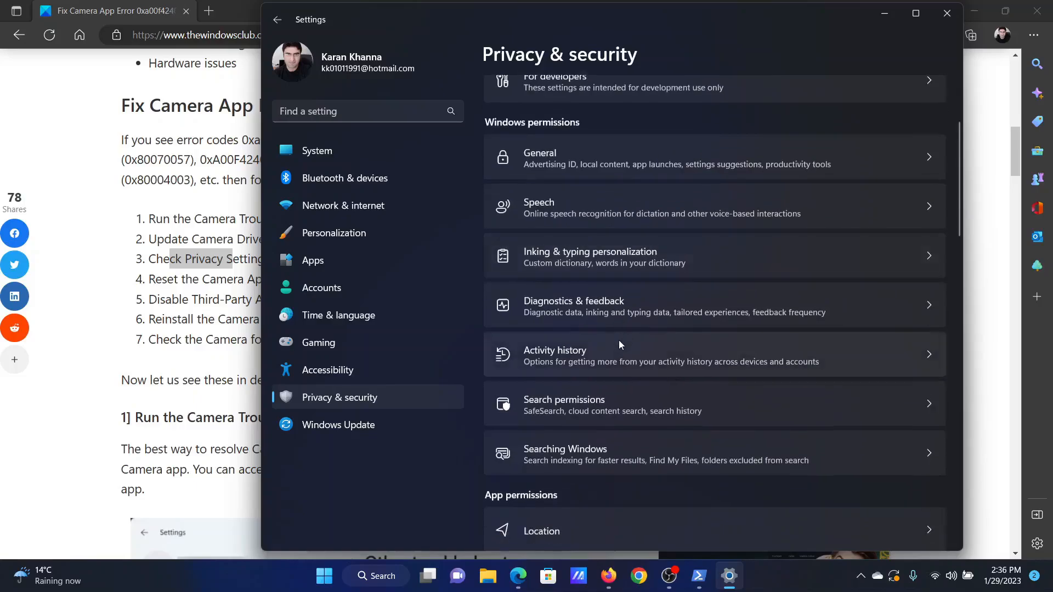
scroll(down, 3)
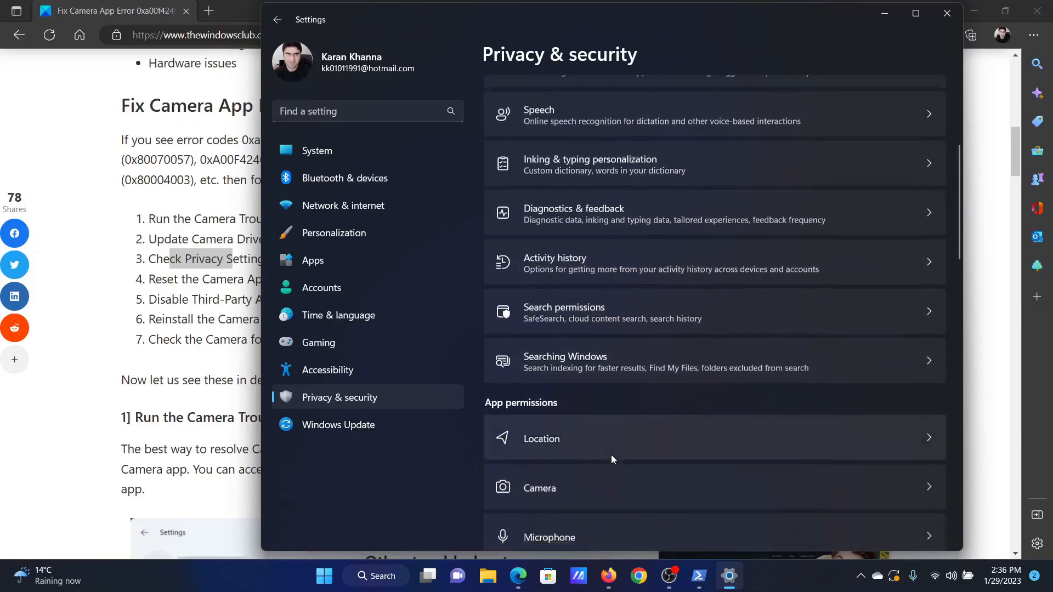
click(540, 487)
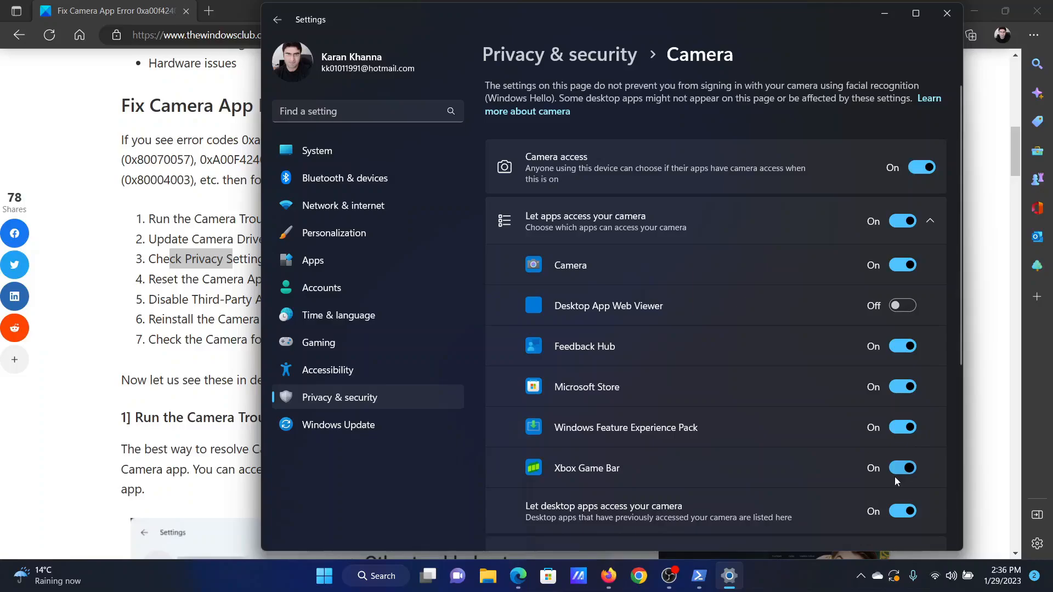
mouse_move(706, 316)
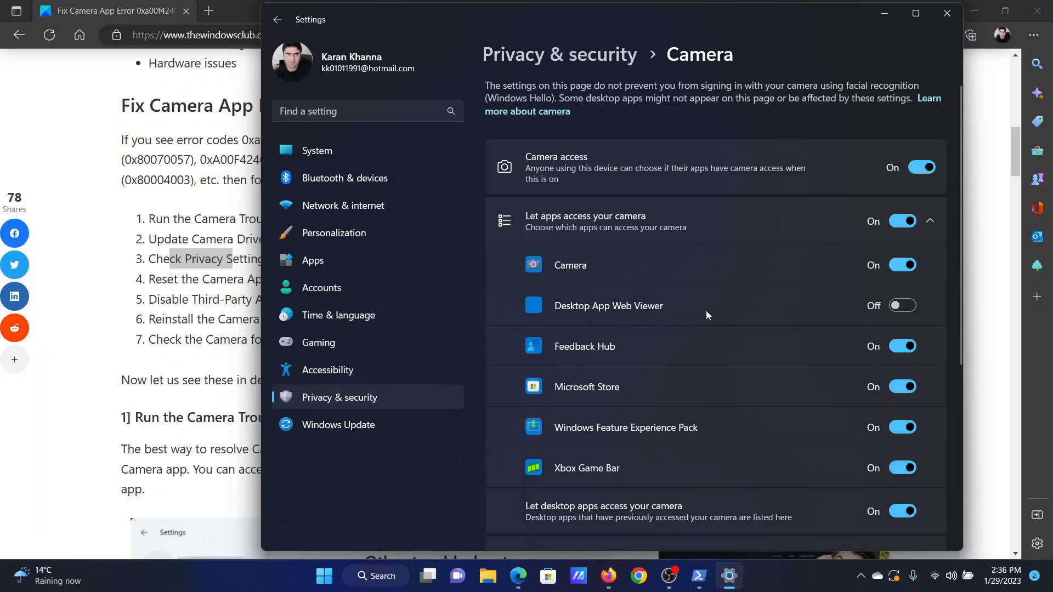
Step: Allow Desktop App Web Viewer to access the camera and put Settings away
click(903, 306)
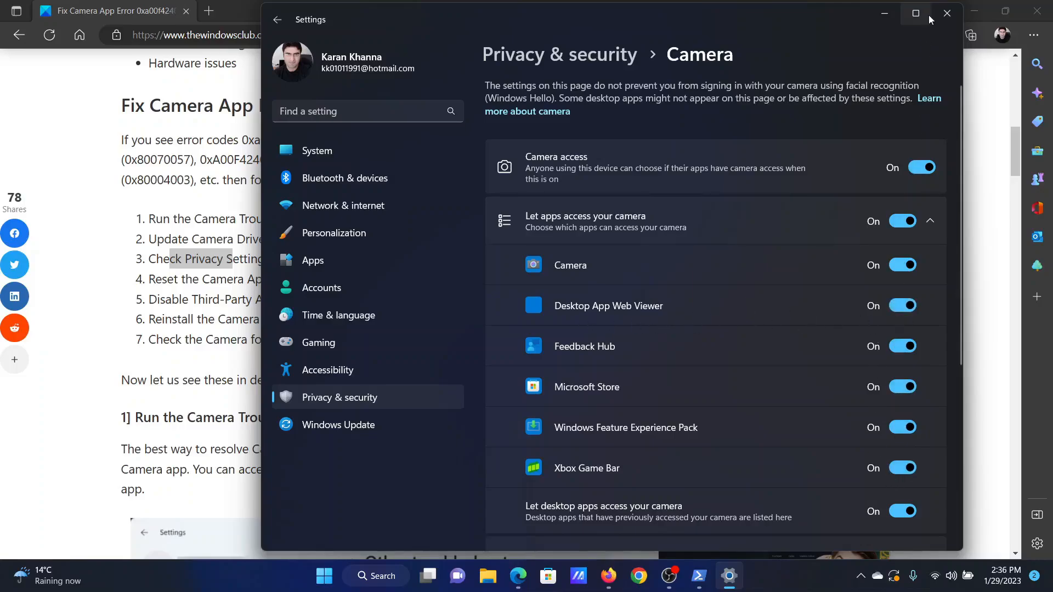
click(947, 13)
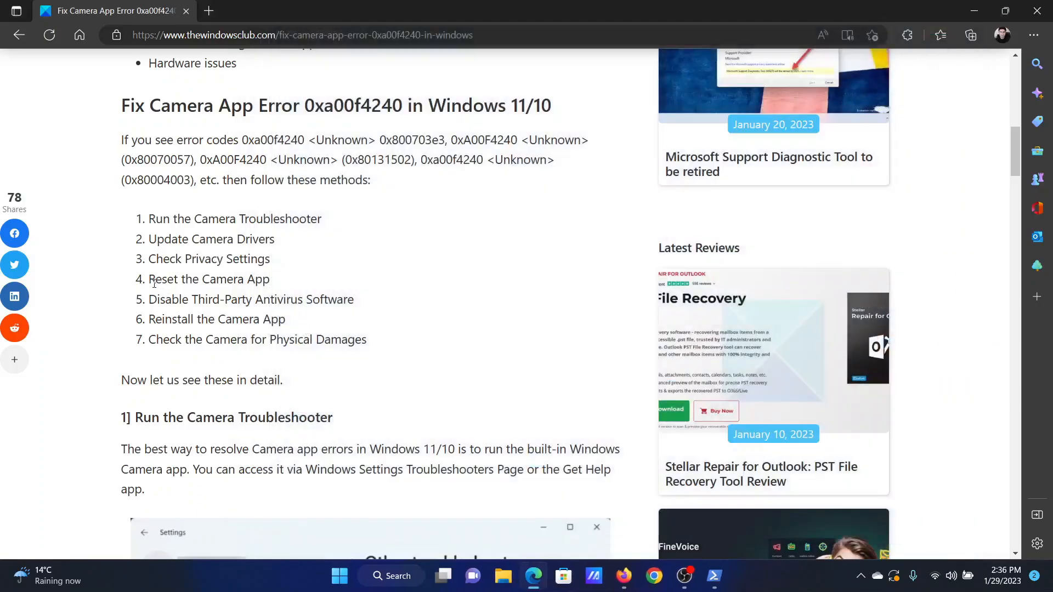
Step: Reopen Settings from the Start menu and go to the Apps section
double_click(209, 278)
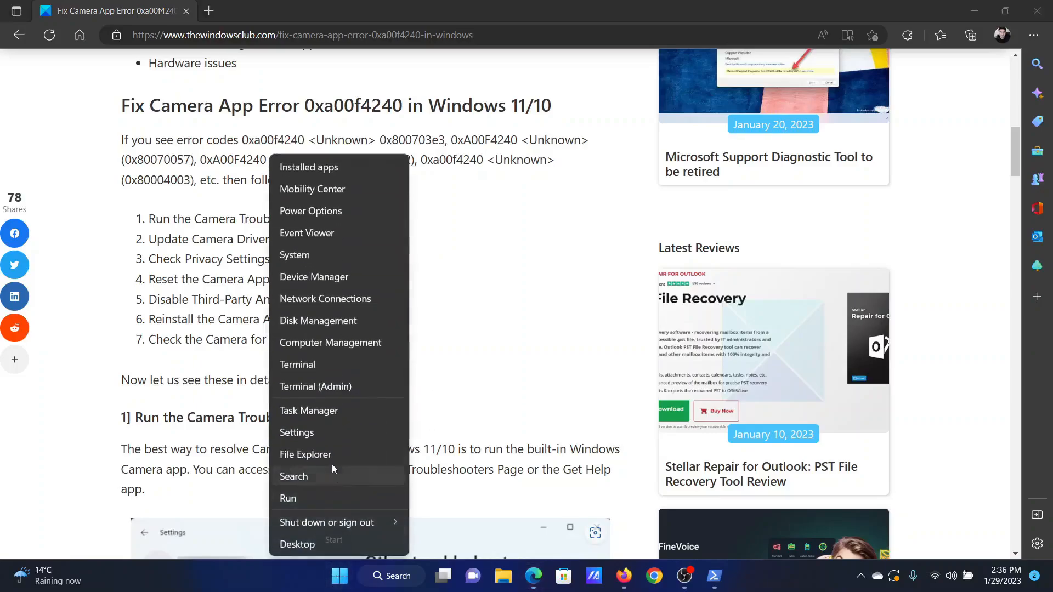
click(296, 432)
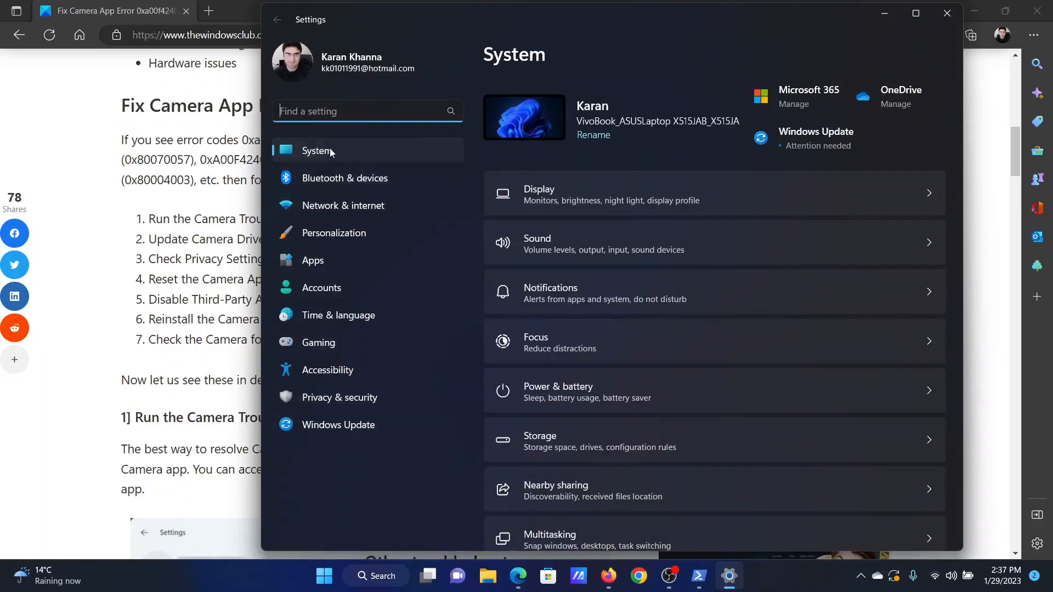
click(313, 261)
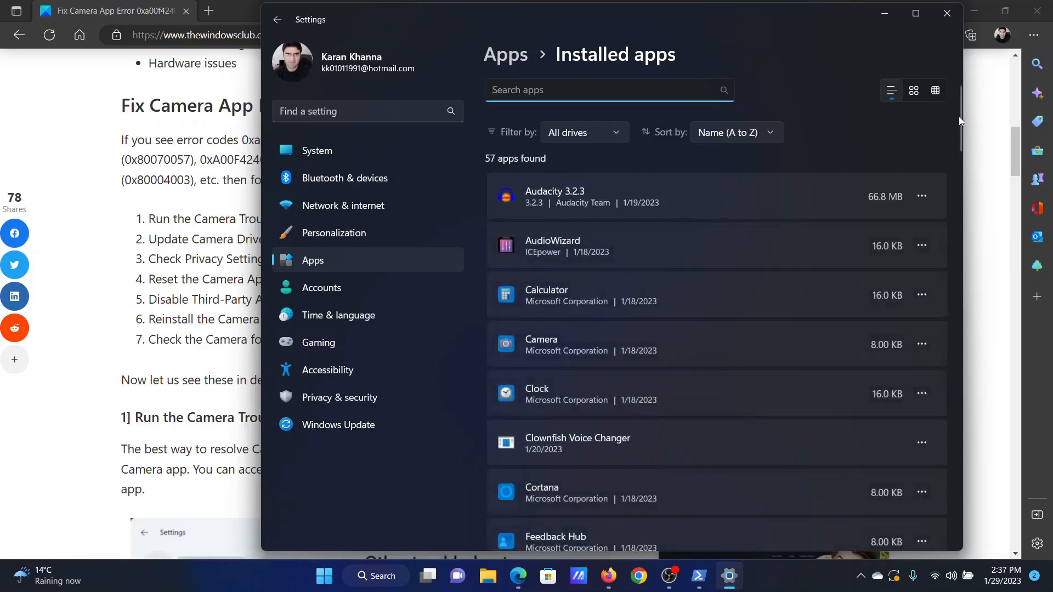
Step: Reset the Camera app from its Advanced options page in Installed apps
scroll(down, 3)
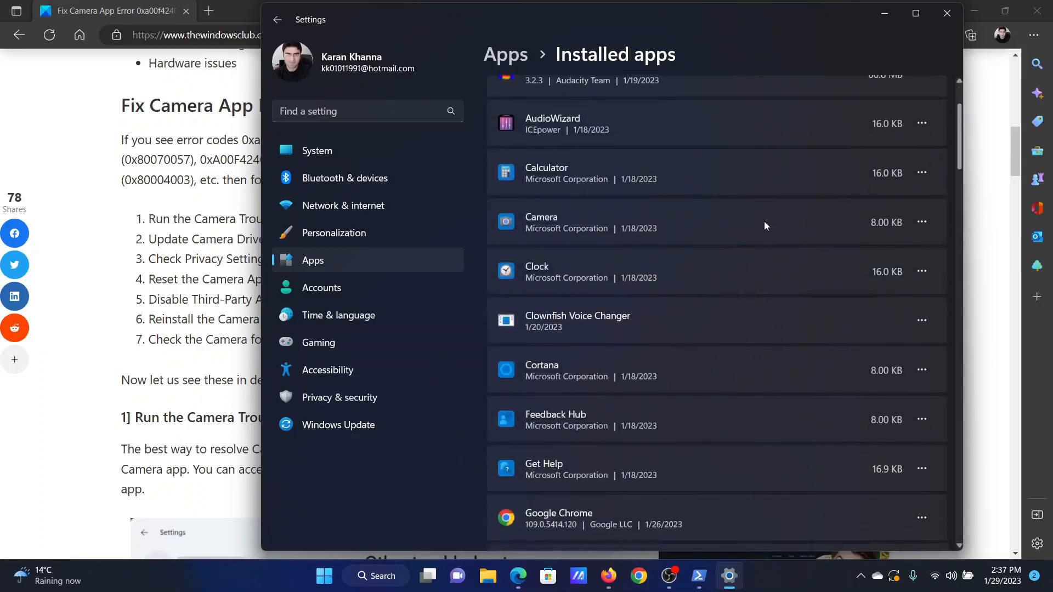
click(921, 222)
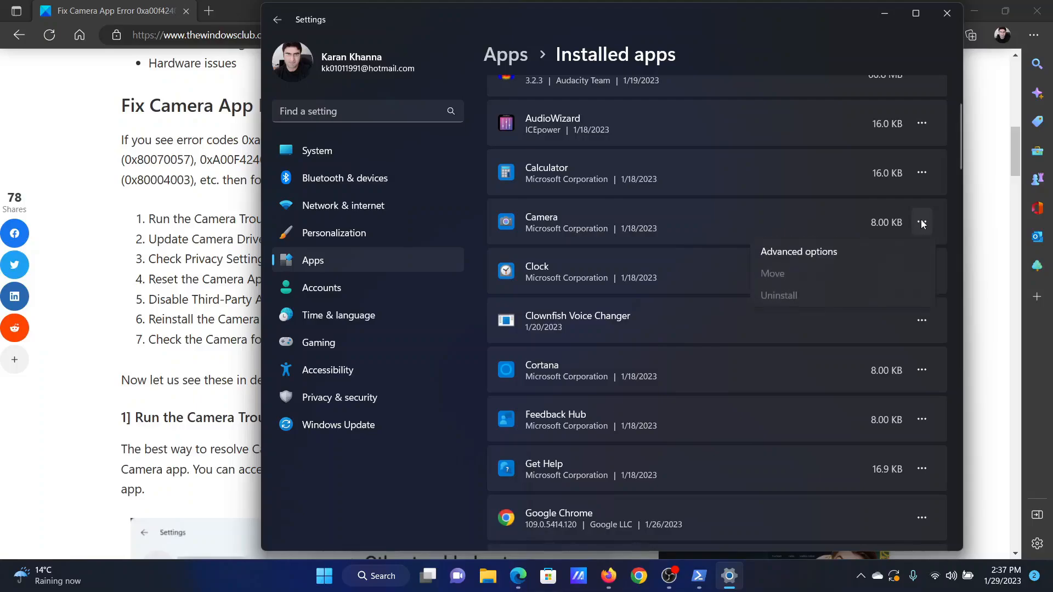
click(799, 251)
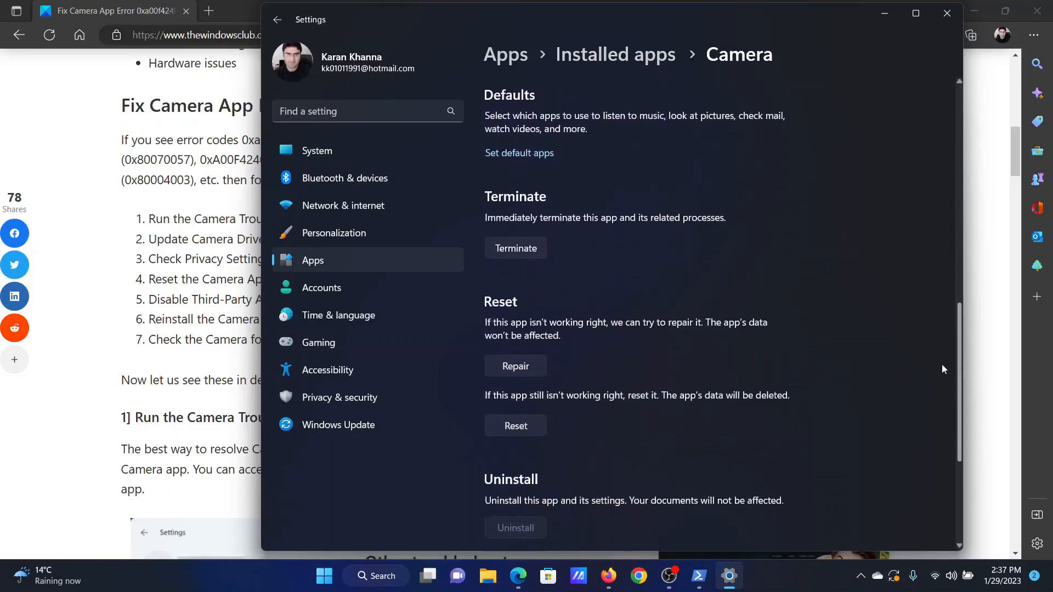
scroll(down, 3)
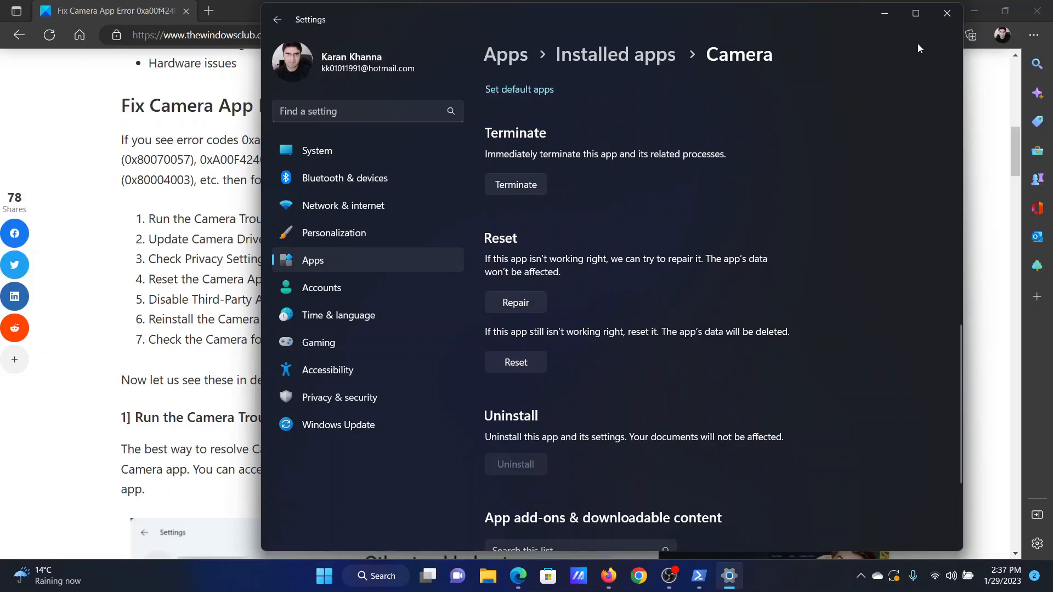
mouse_move(515, 361)
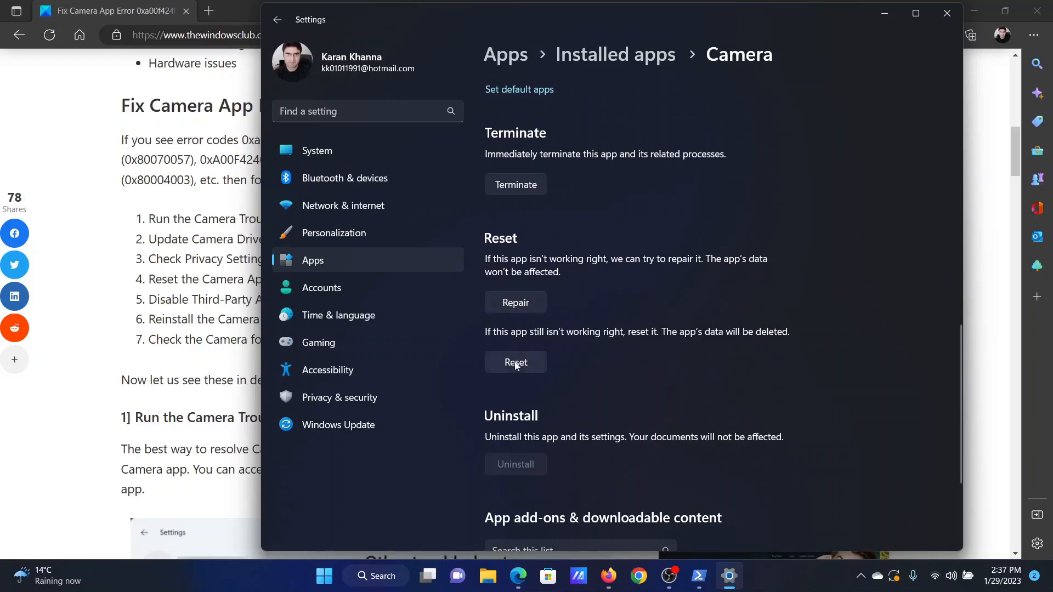
click(516, 361)
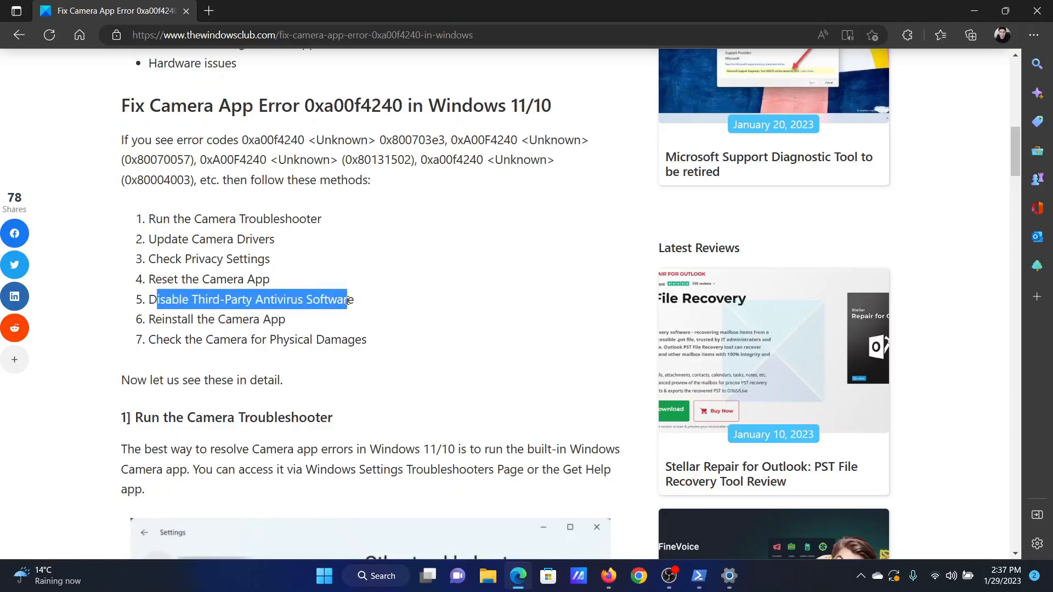
Step: Highlight the article's Reinstall the Camera App step and bring Settings back to front
click(237, 321)
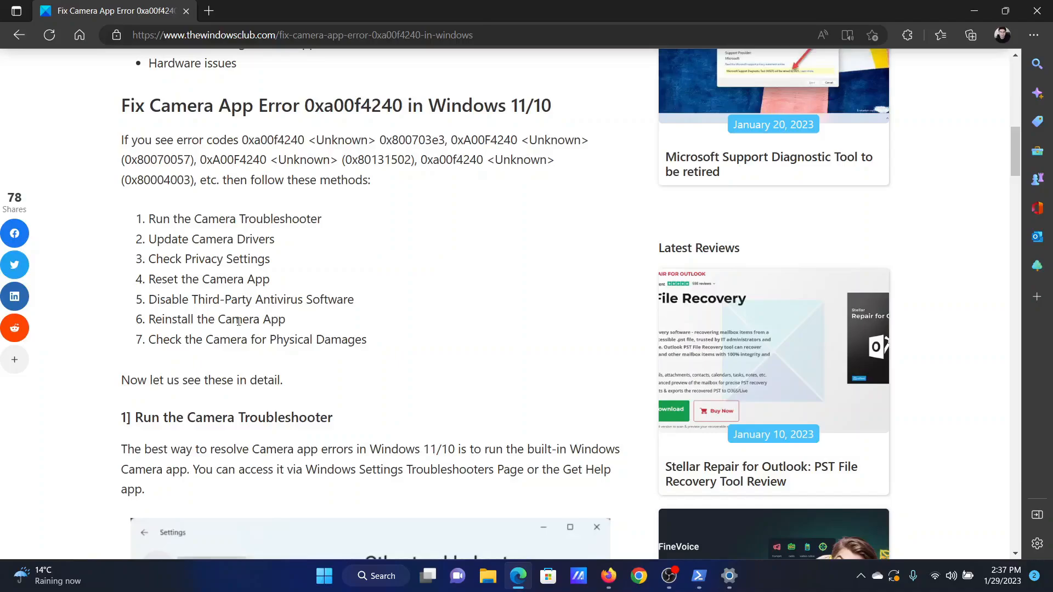
drag(154, 319, 278, 319)
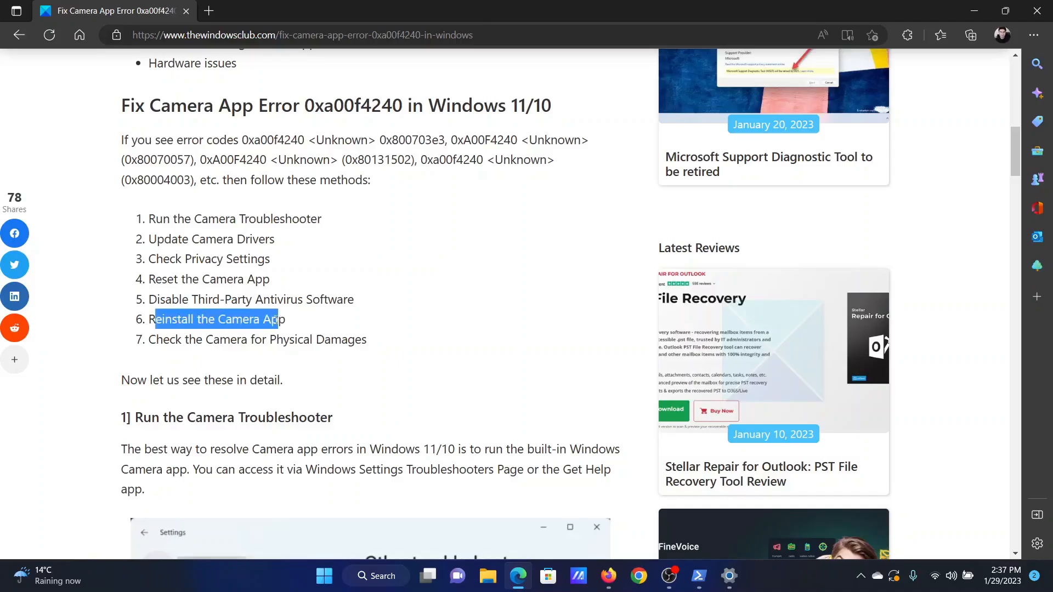
click(728, 576)
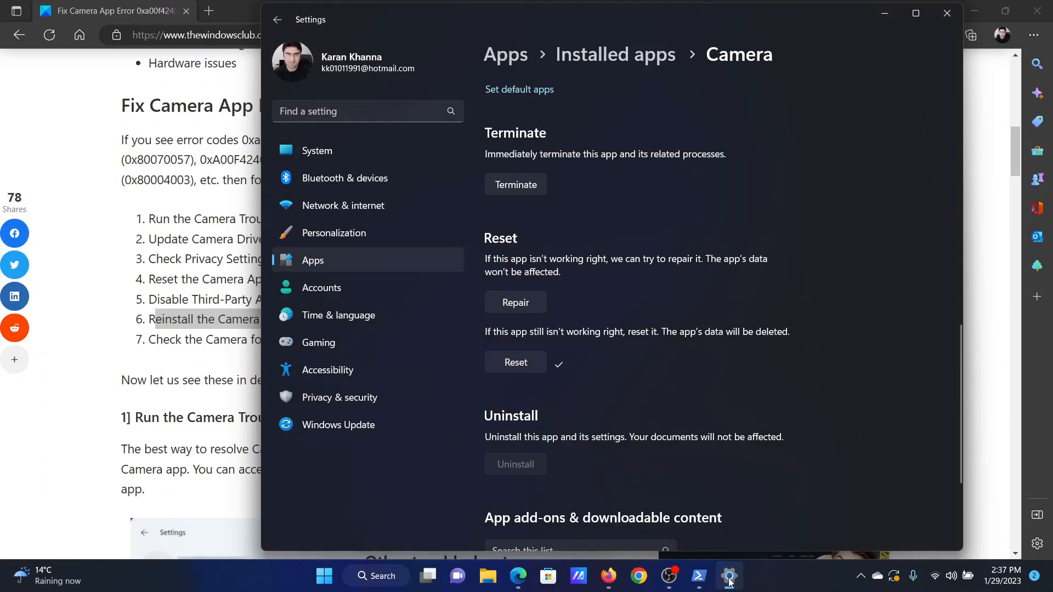
mouse_move(591, 462)
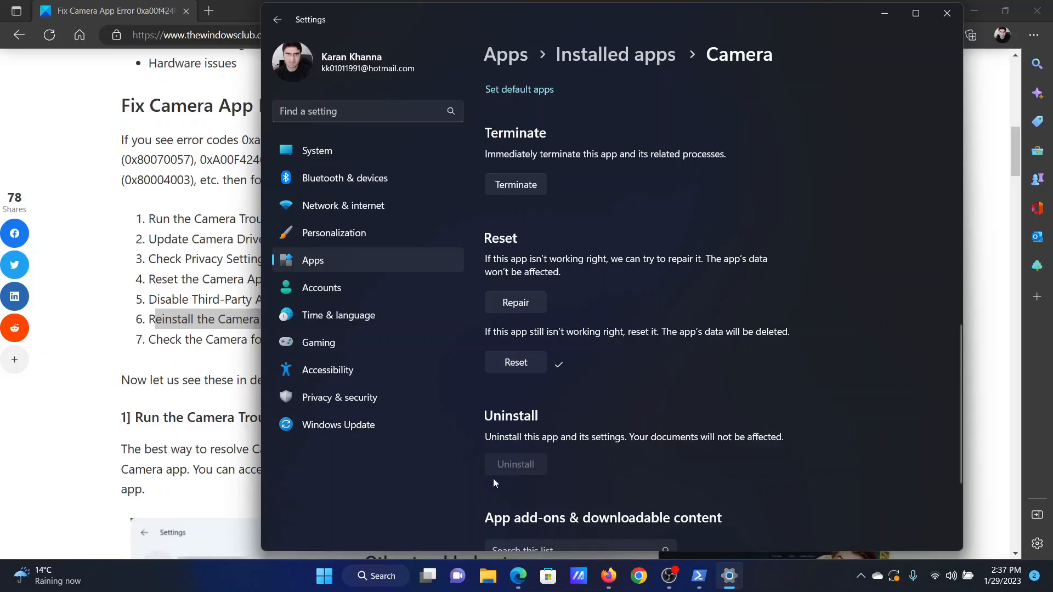
Step: Bring up Windows search from the taskbar
click(375, 576)
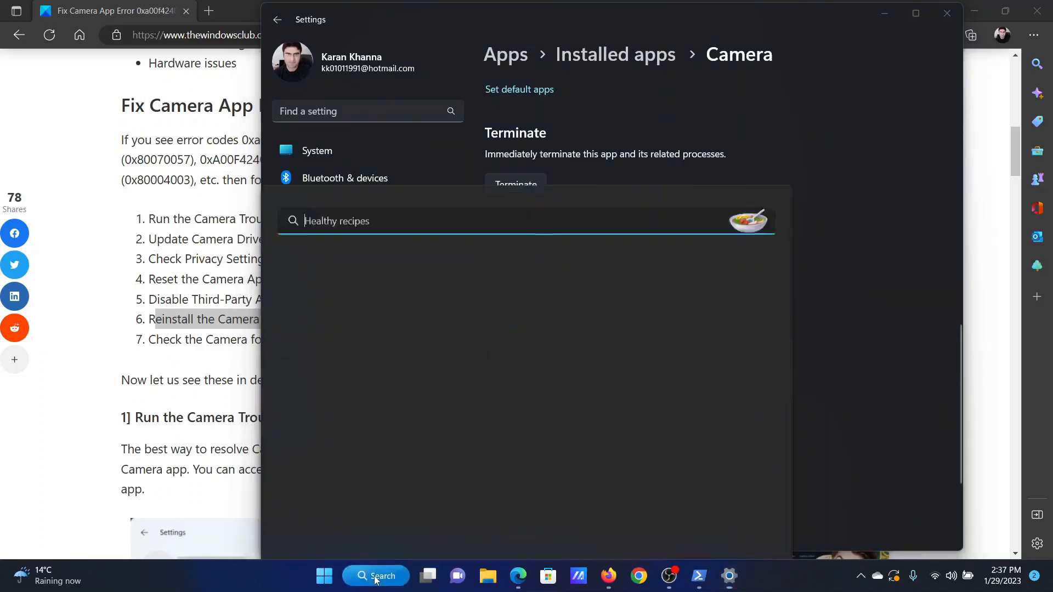
Step: Search 'camera' in Microsoft Store and pick Windows Camera from the results, then return to Edge
text(mi)
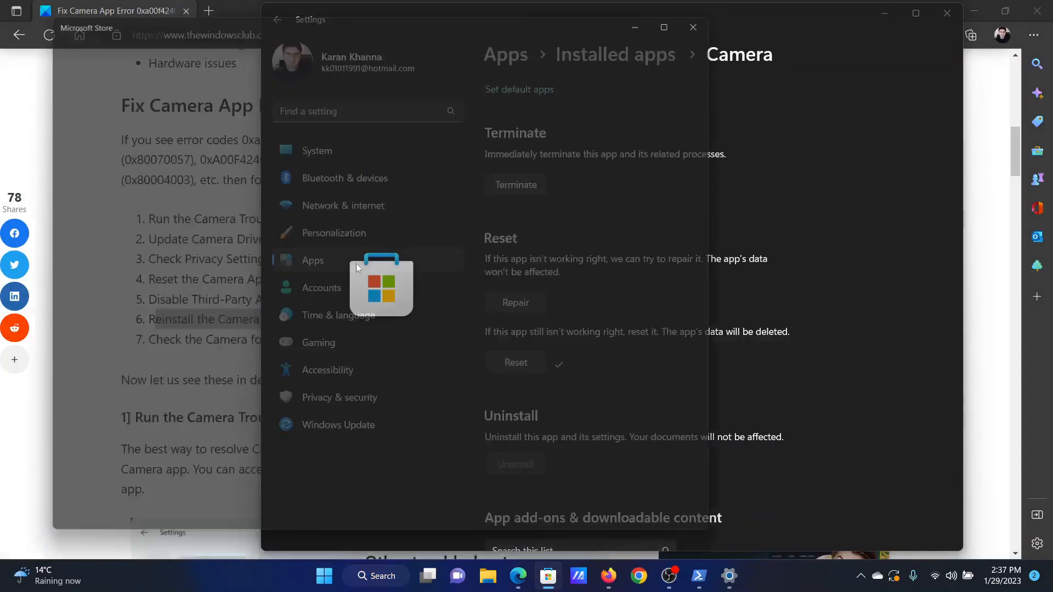
click(548, 576)
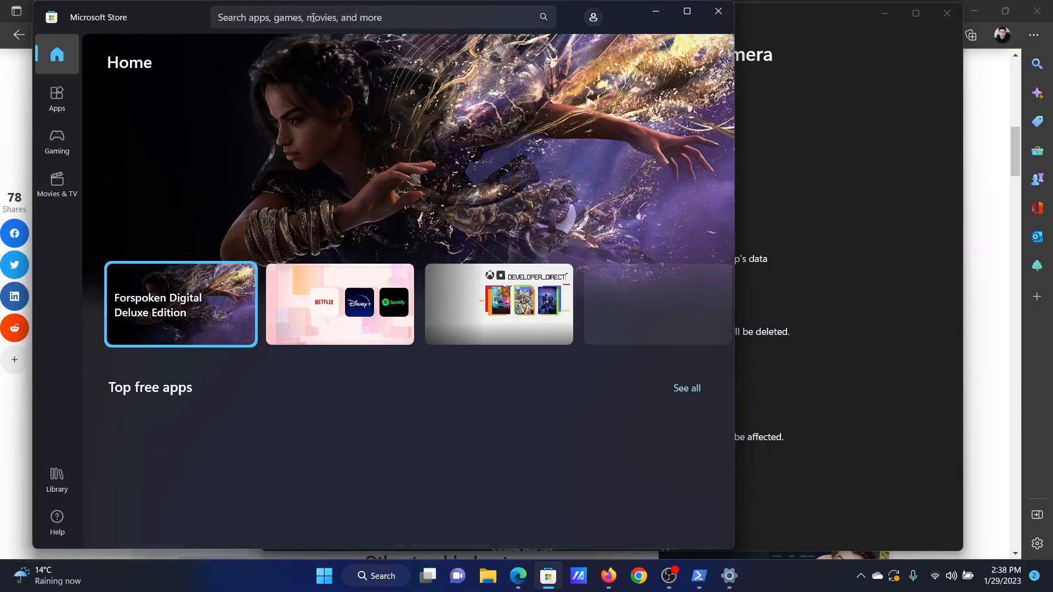
text(camera)
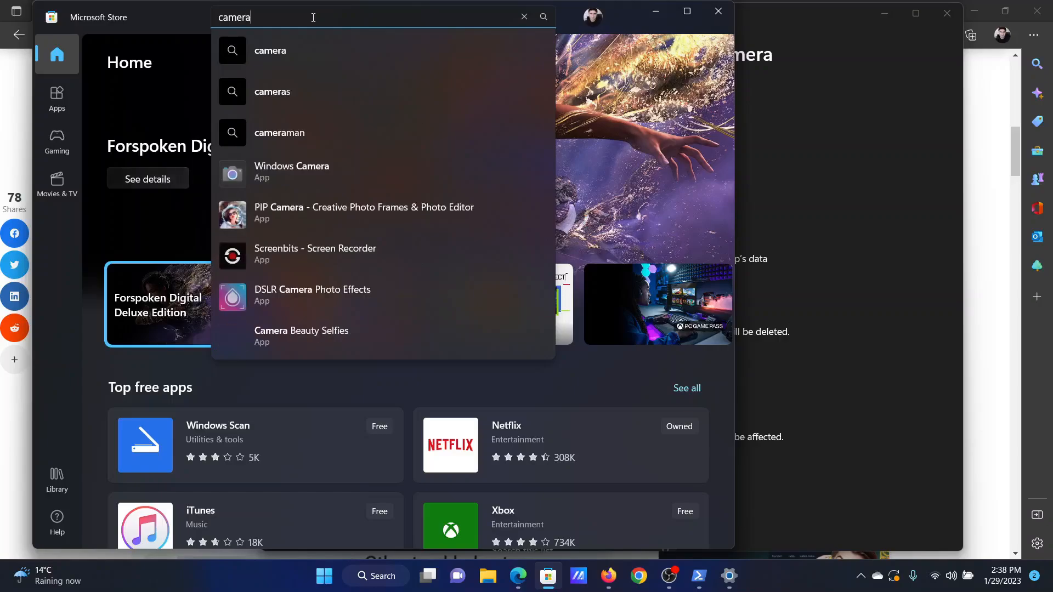
click(291, 171)
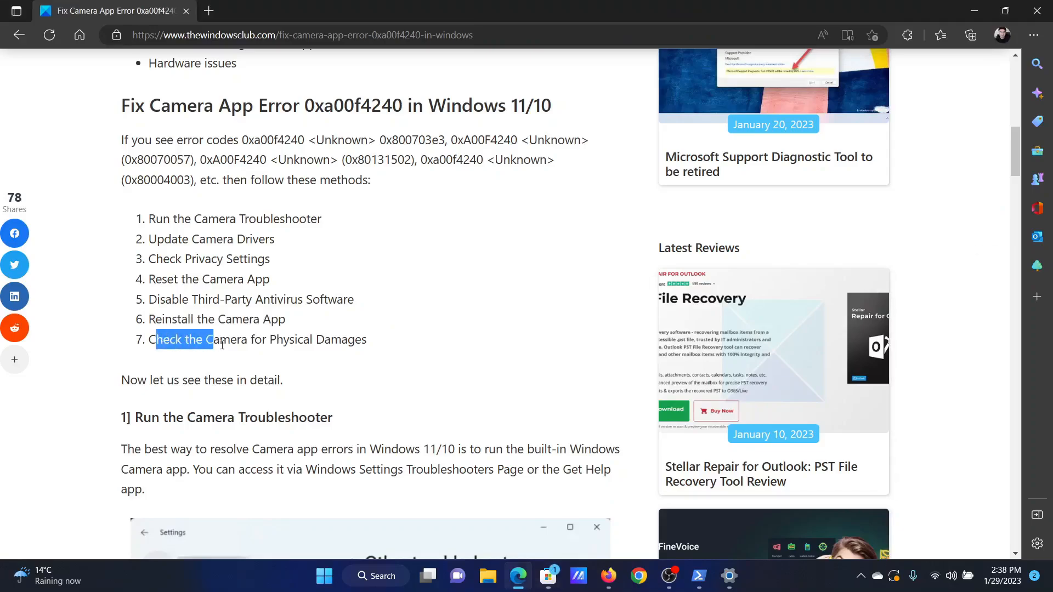
Step: Highlight the Check the Camera for Physical Damages step, clear it, and scroll to the article's top
drag(155, 339, 361, 339)
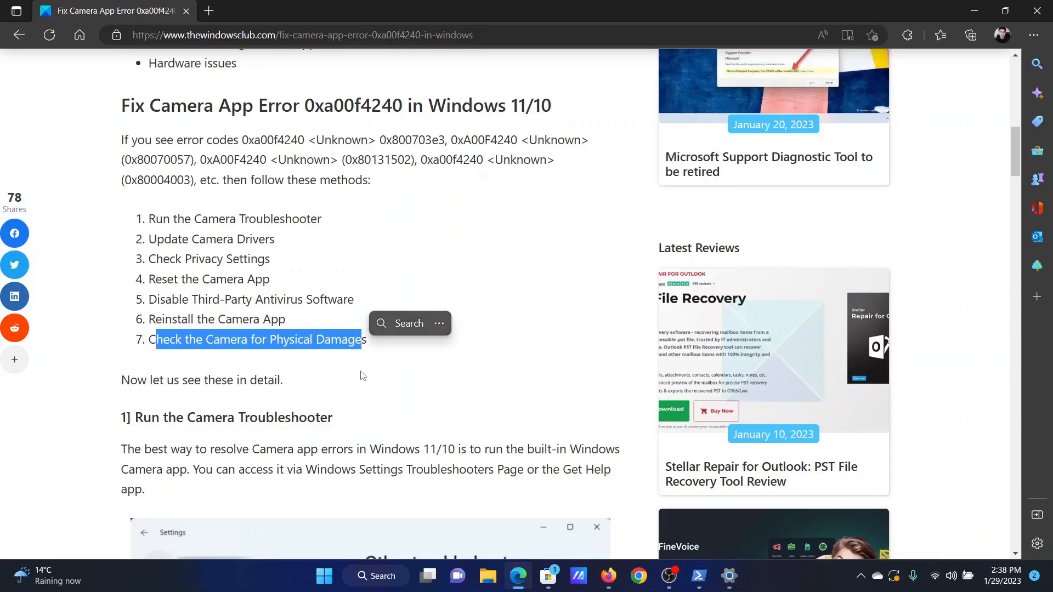
click(360, 375)
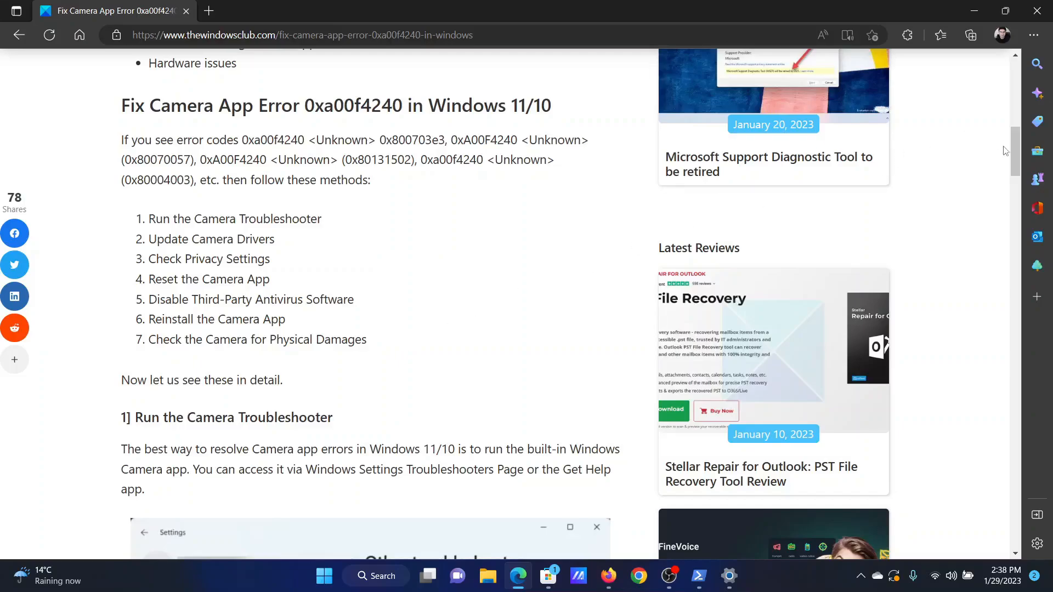
scroll(up, 3)
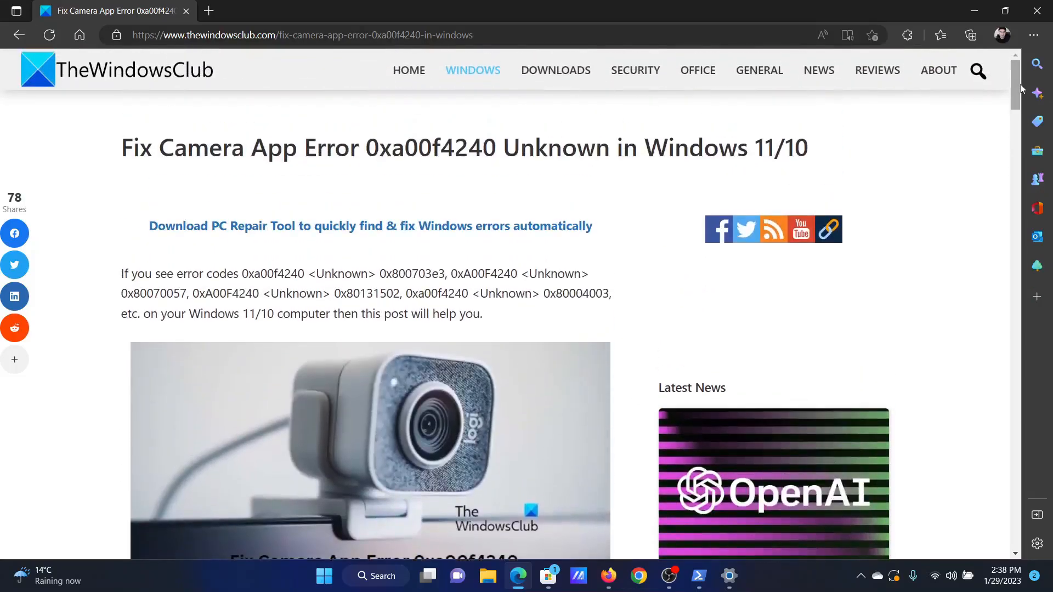